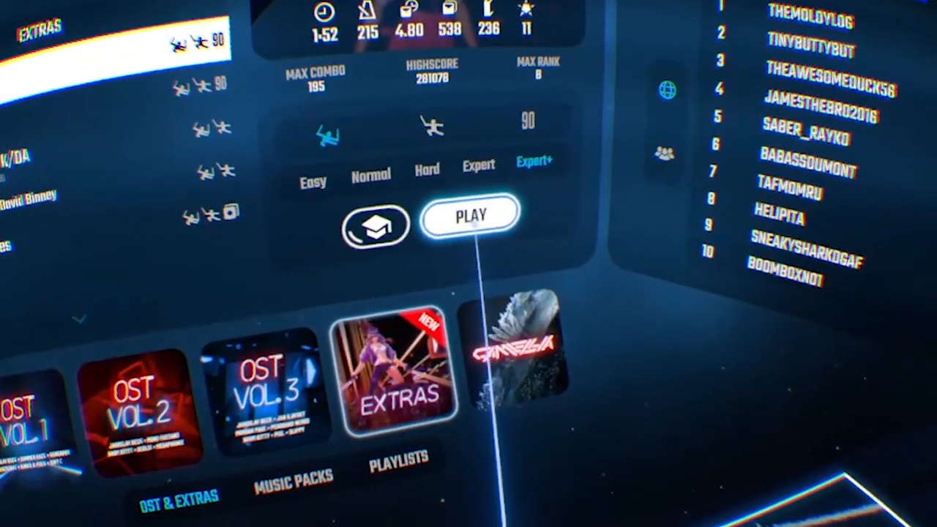
# Start the selected Extras pack song on Expert+ difficulty
pyautogui.click(471, 216)
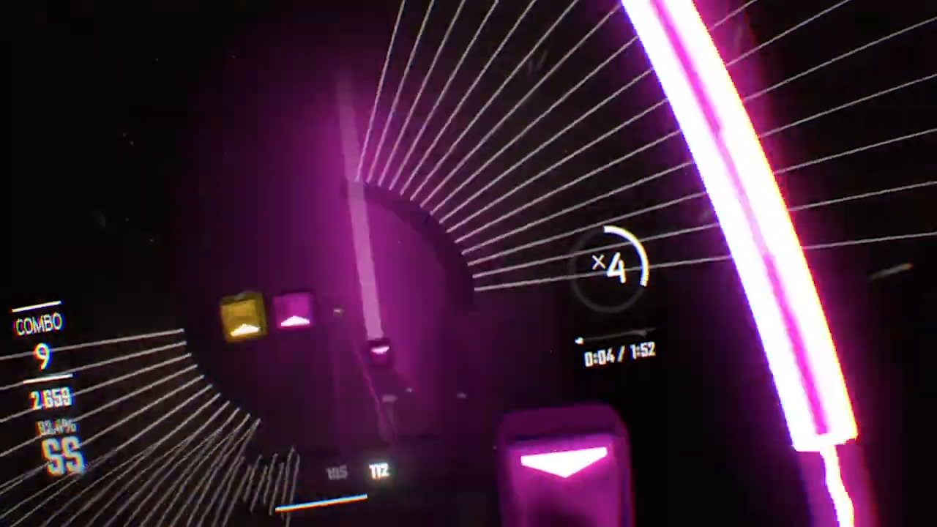